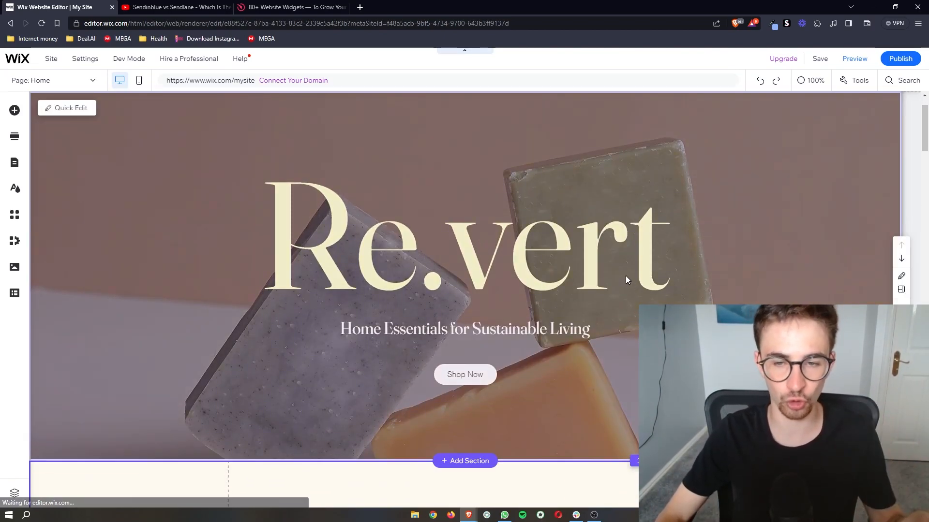
# - Leave the YouTube video tab and switch to the Elfsight website tab
pyautogui.scroll(-3)
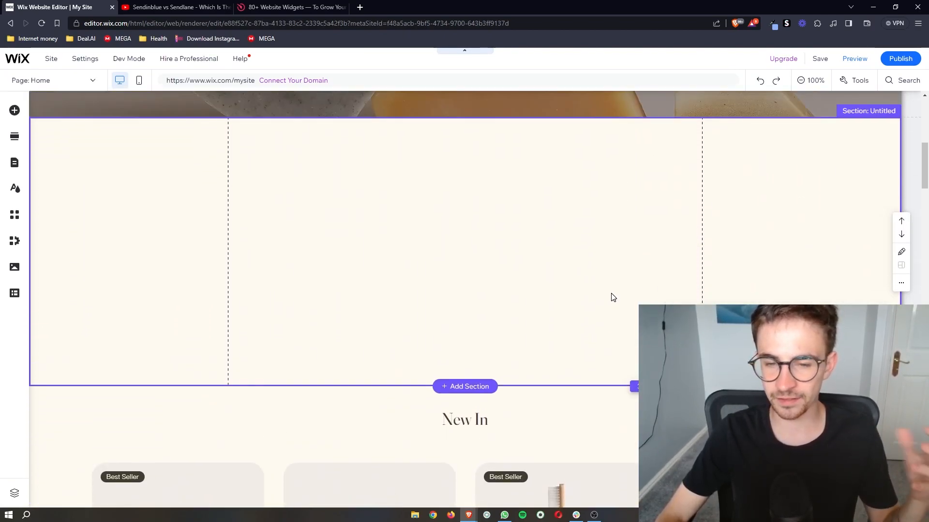
pyautogui.scroll(-3)
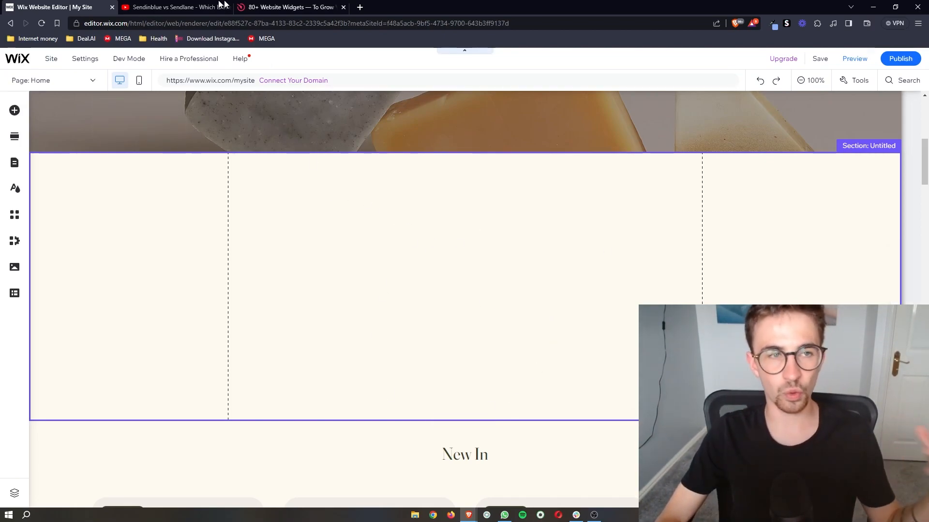
pyautogui.click(175, 7)
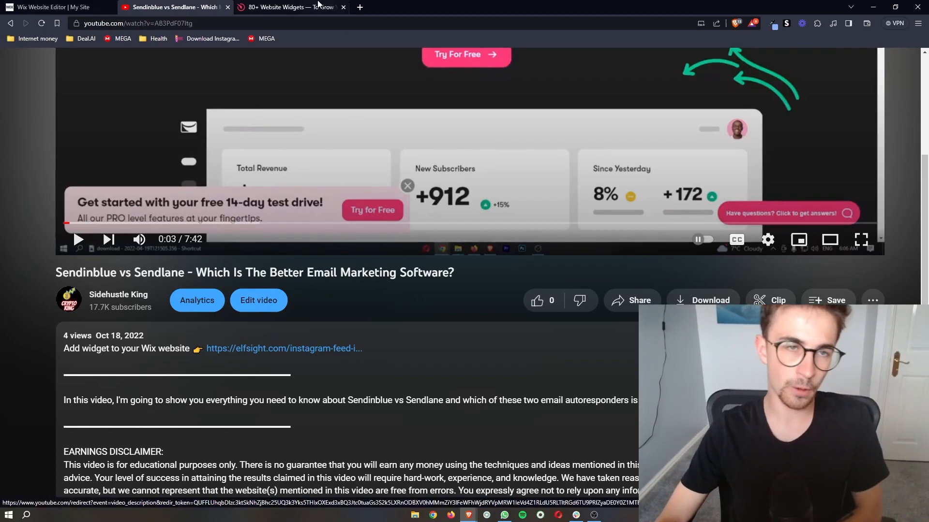
pyautogui.click(291, 8)
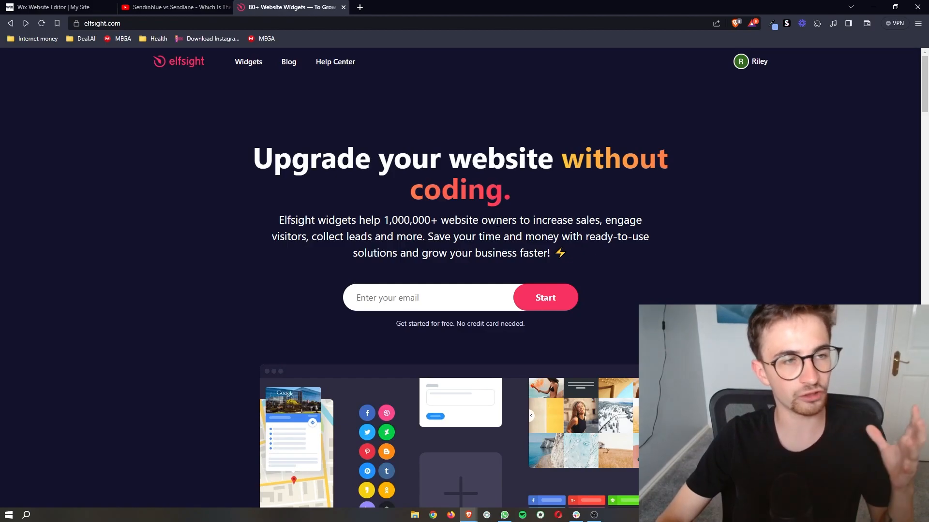
pyautogui.moveTo(358, 211)
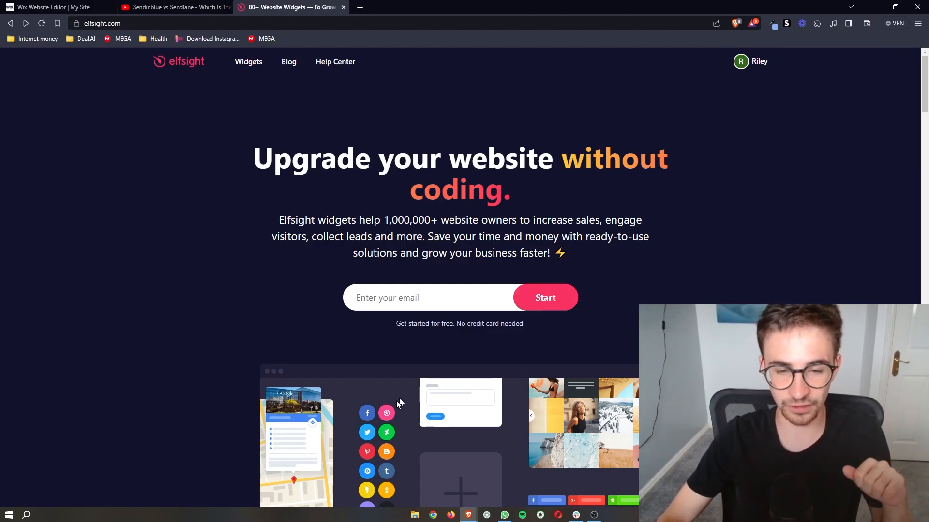
pyautogui.moveTo(572, 340)
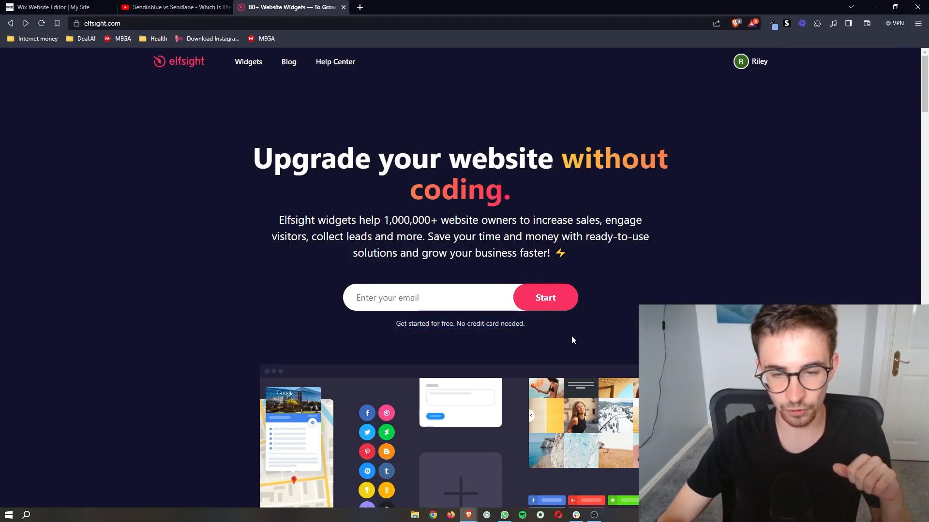
pyautogui.moveTo(597, 269)
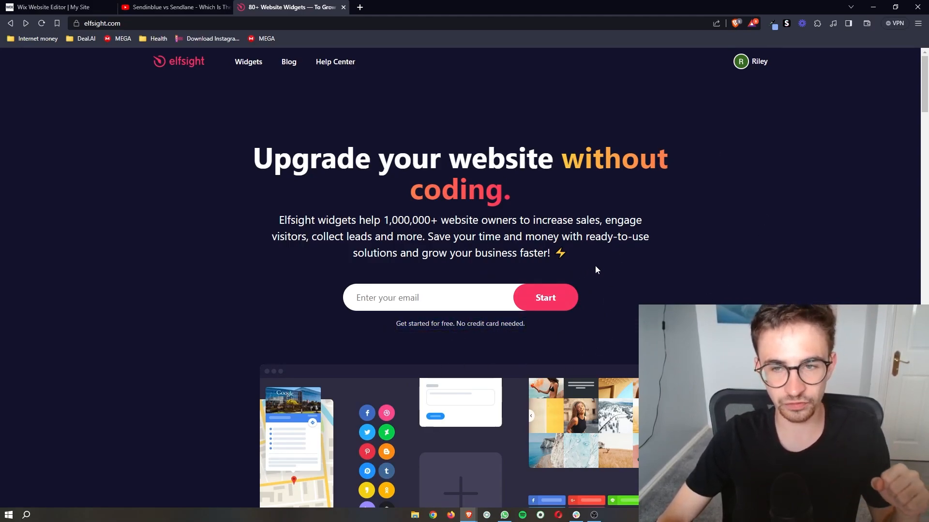
# - Open Elfsight's full widget catalogue and search it for 'count'
pyautogui.click(248, 61)
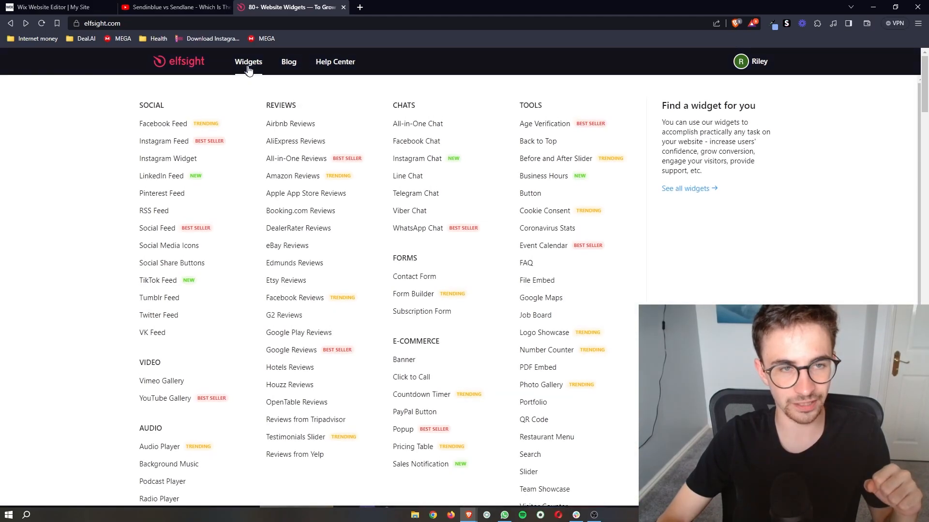
pyautogui.click(248, 61)
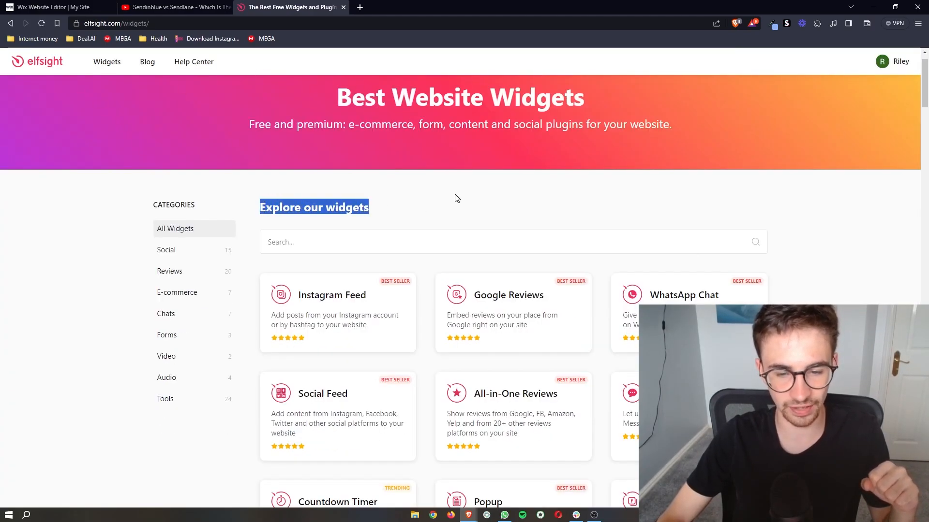
pyautogui.scroll(-3)
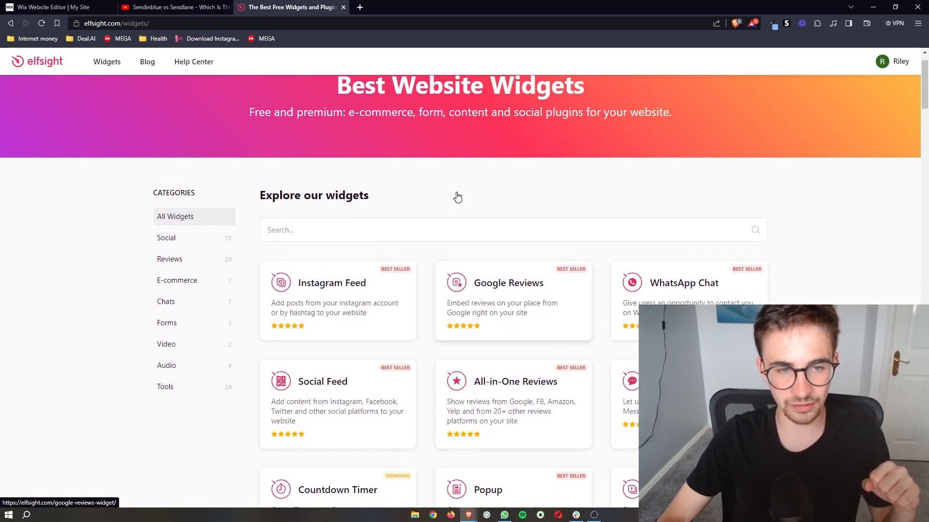
pyautogui.scroll(-3)
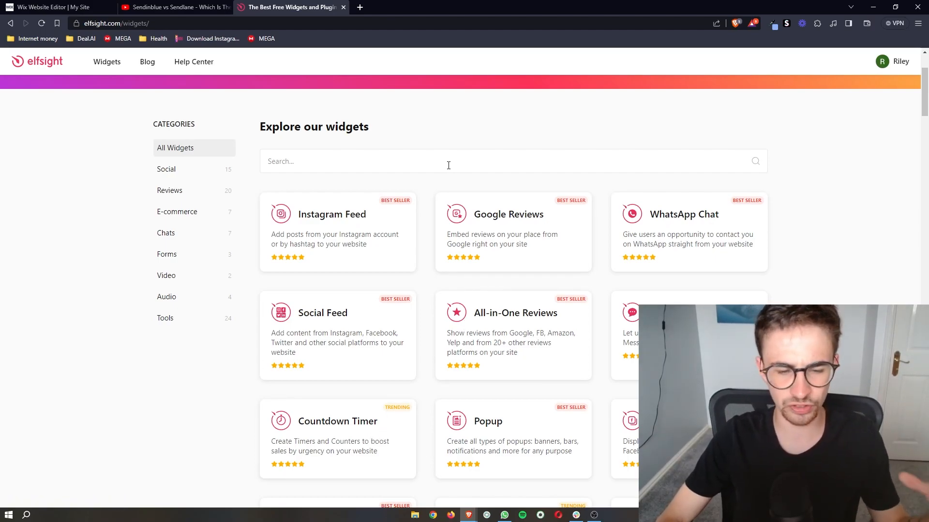
pyautogui.write('c')
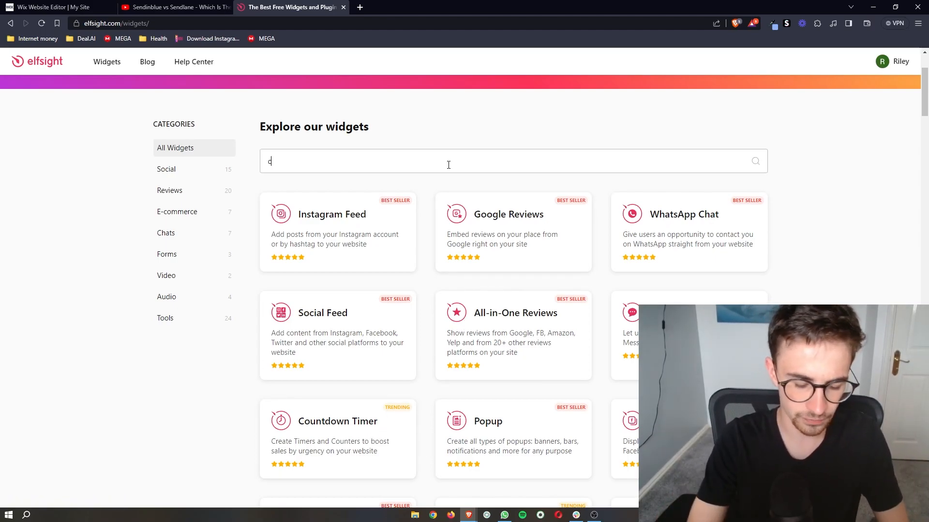
pyautogui.write('ount')
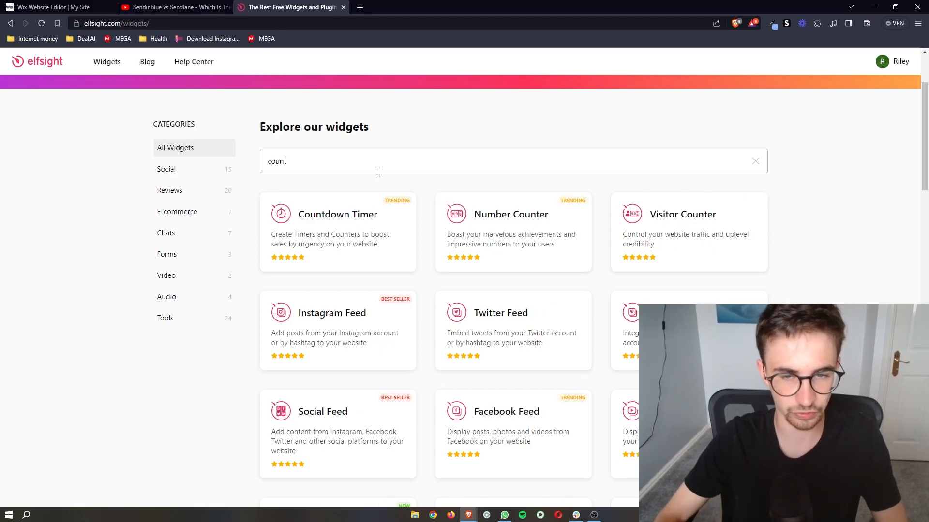
pyautogui.scroll(-3)
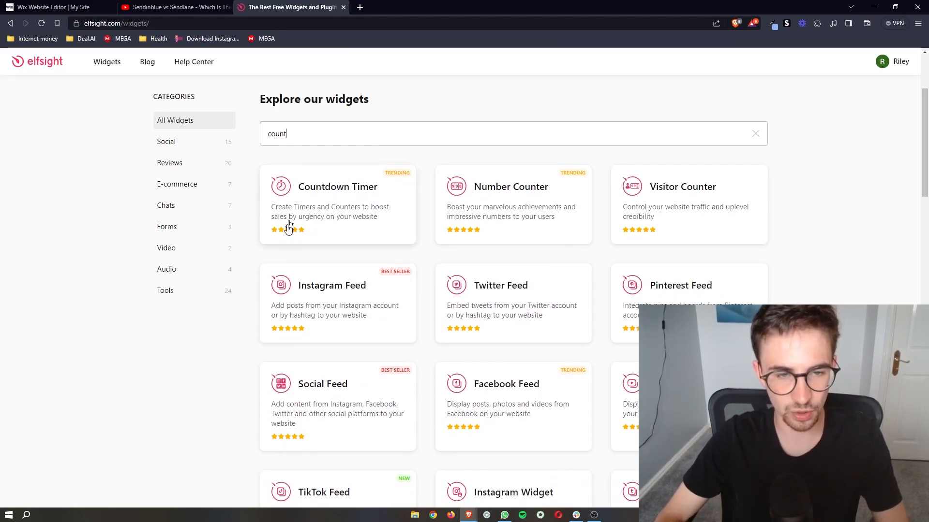
# - Open Countdown Timer and start customising the Launch Countdown template
pyautogui.click(338, 187)
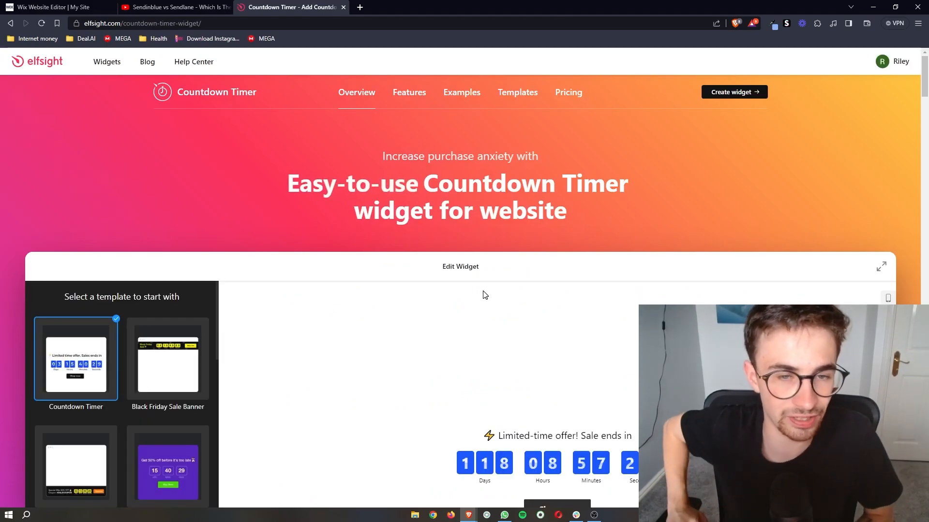
pyautogui.scroll(-3)
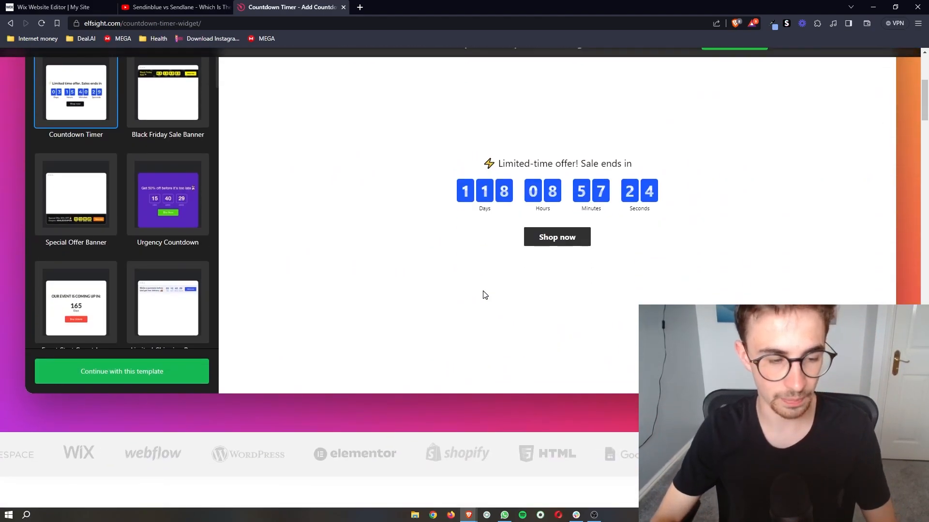
pyautogui.scroll(-3)
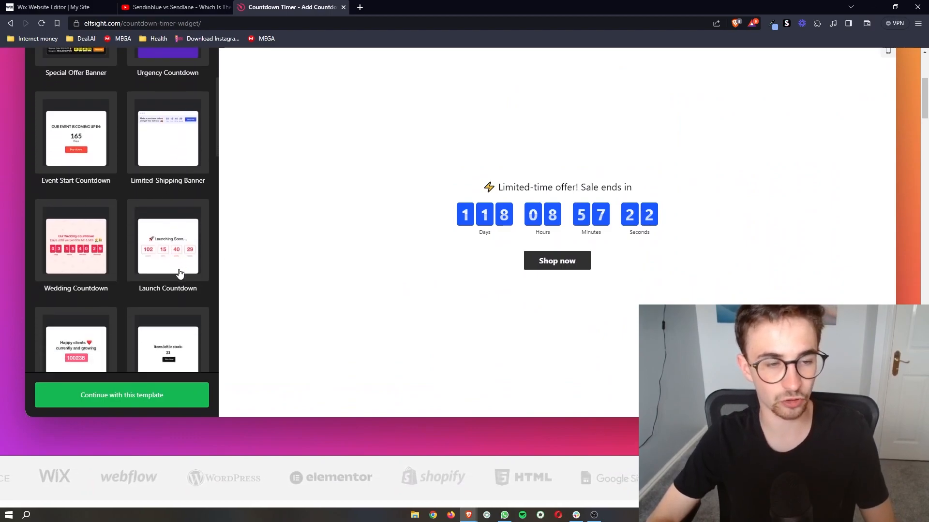
pyautogui.scroll(-3)
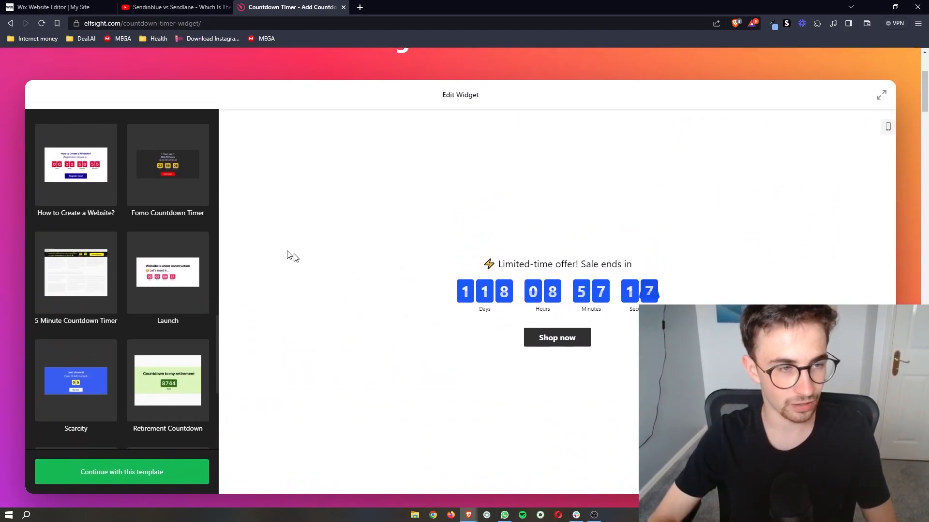
pyautogui.scroll(-3)
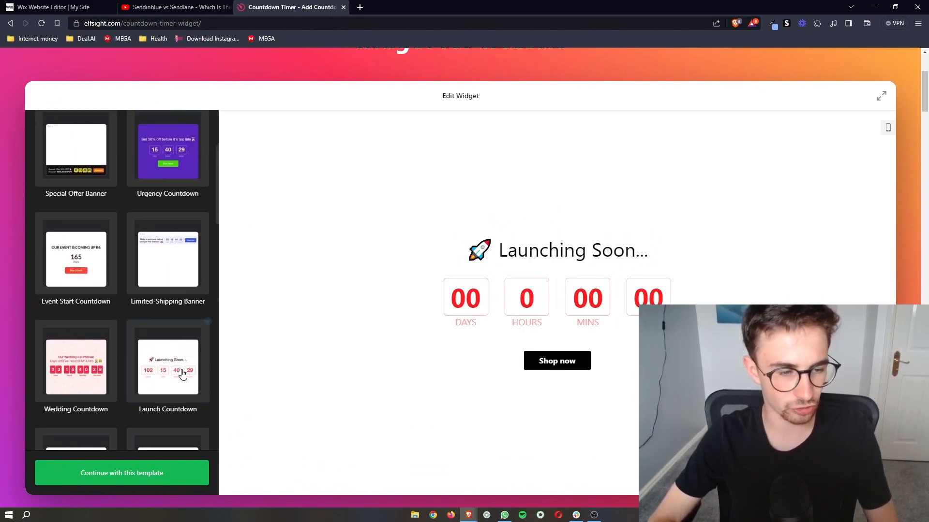
pyautogui.click(168, 361)
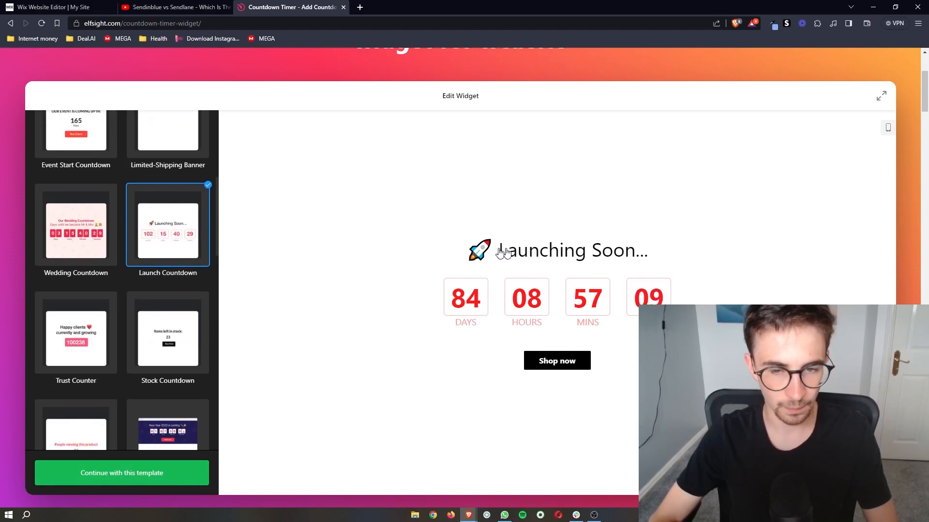
pyautogui.click(121, 473)
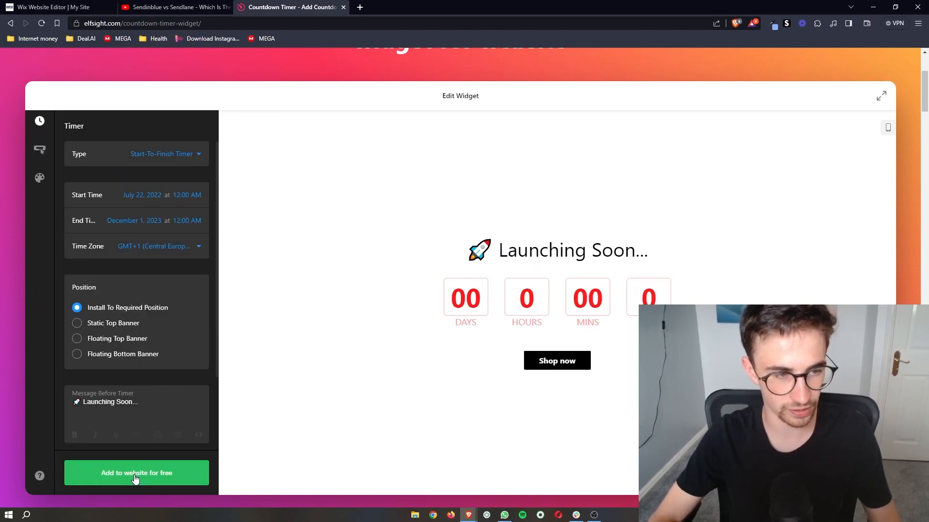
# - Make the timer a Start-To-Finish timer ending September 14, 2023
pyautogui.scroll(-3)
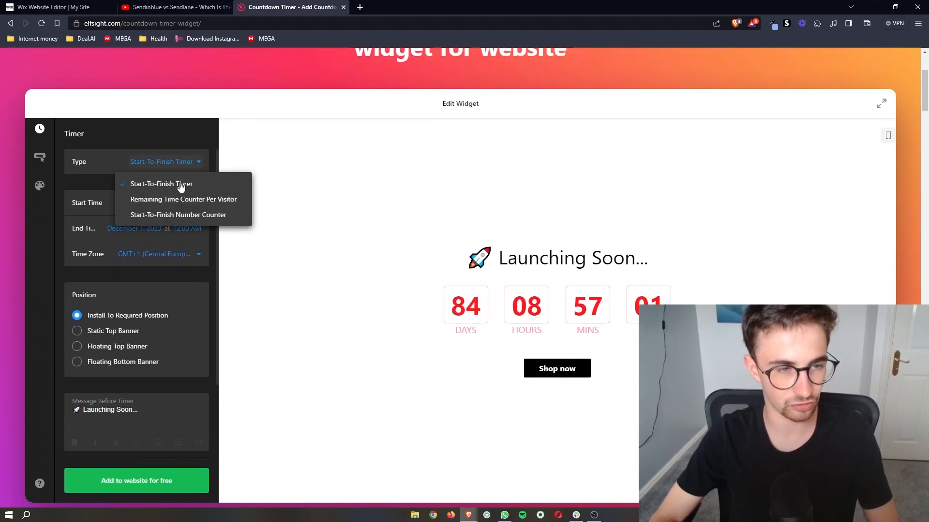
pyautogui.click(183, 199)
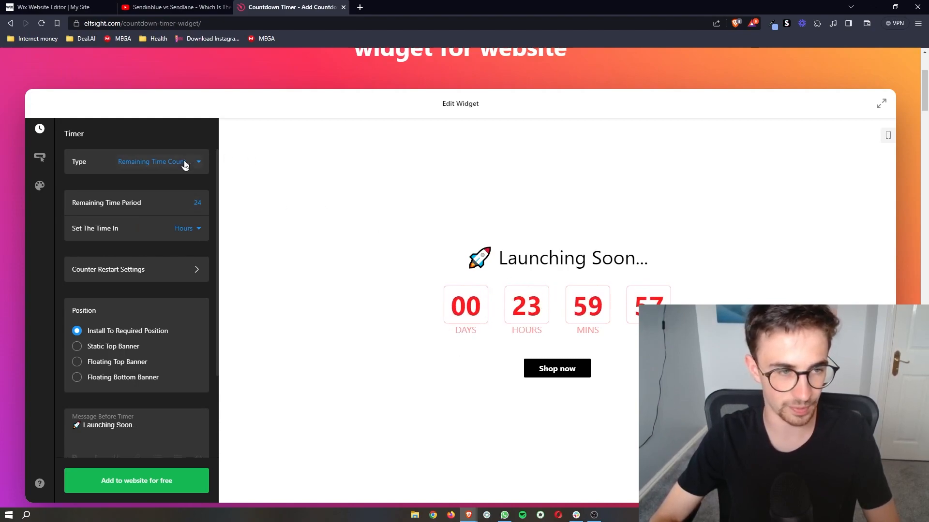
pyautogui.click(152, 161)
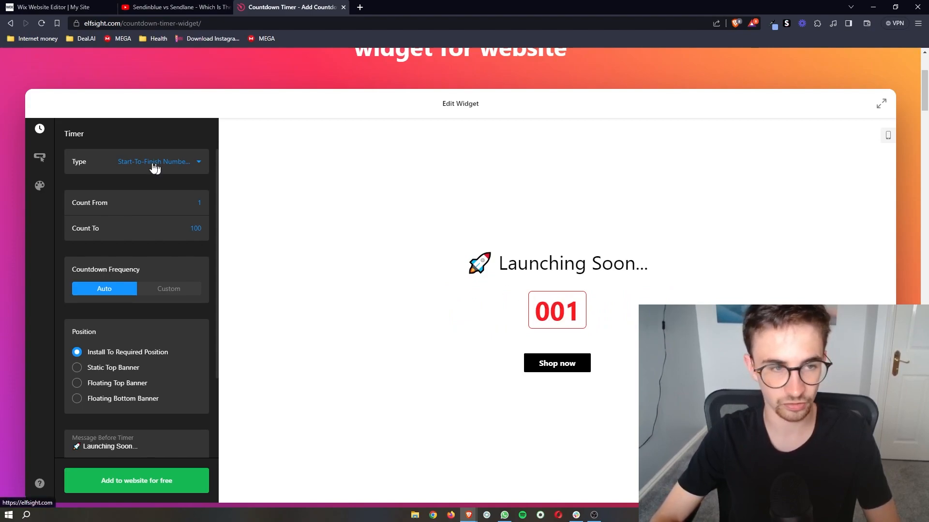
pyautogui.click(154, 161)
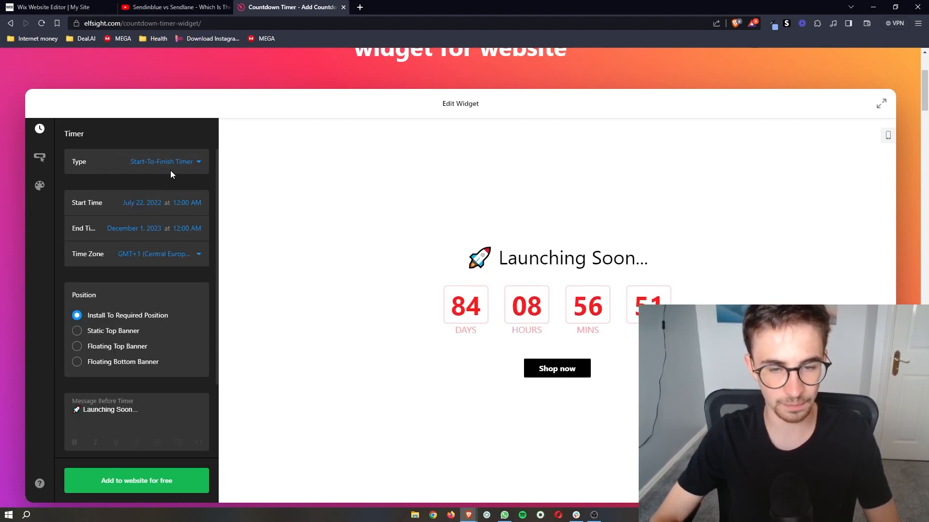
pyautogui.moveTo(320, 237)
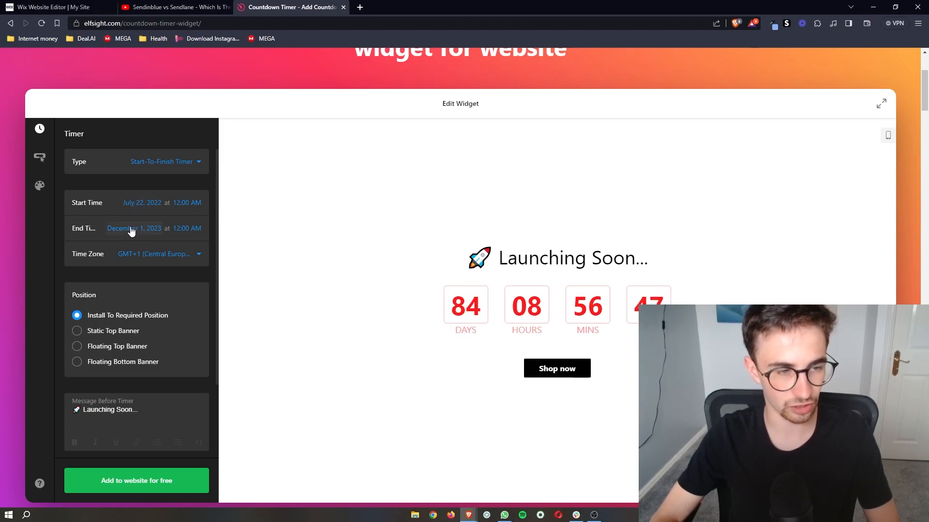
pyautogui.click(133, 228)
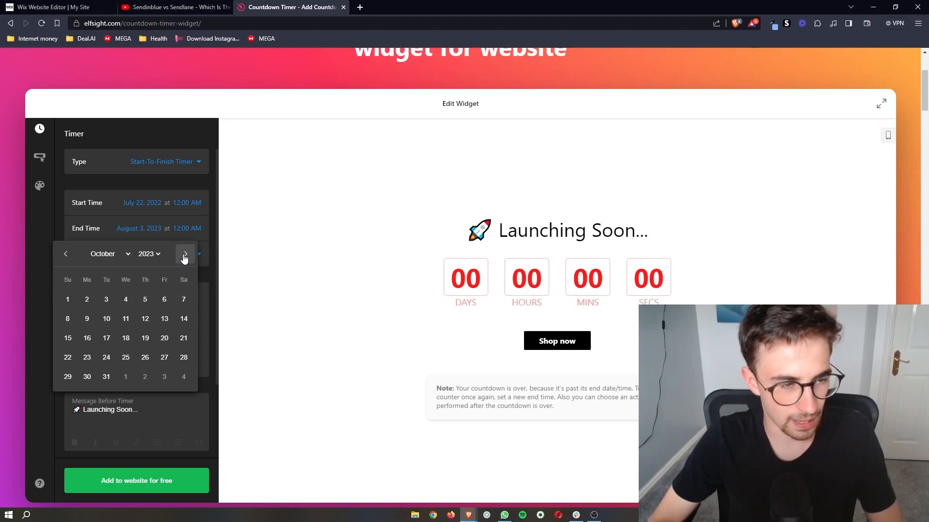
pyautogui.moveTo(125, 319)
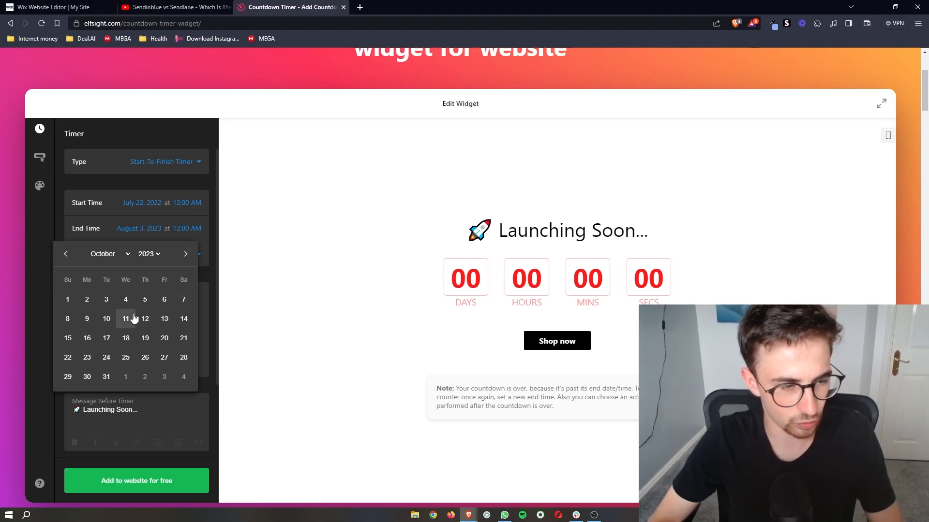
pyautogui.click(66, 253)
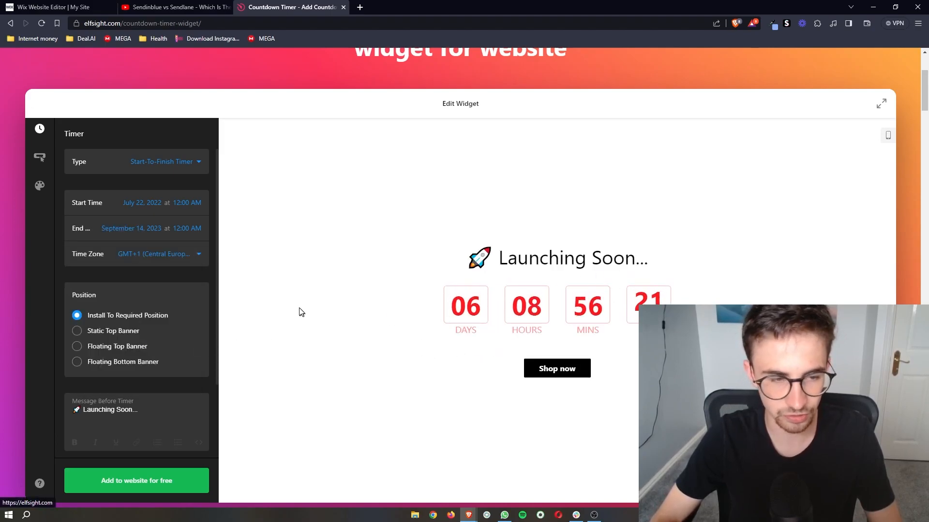
# - Change the message to 'Subscribe' and show hours, minutes and seconds without days
pyautogui.scroll(-3)
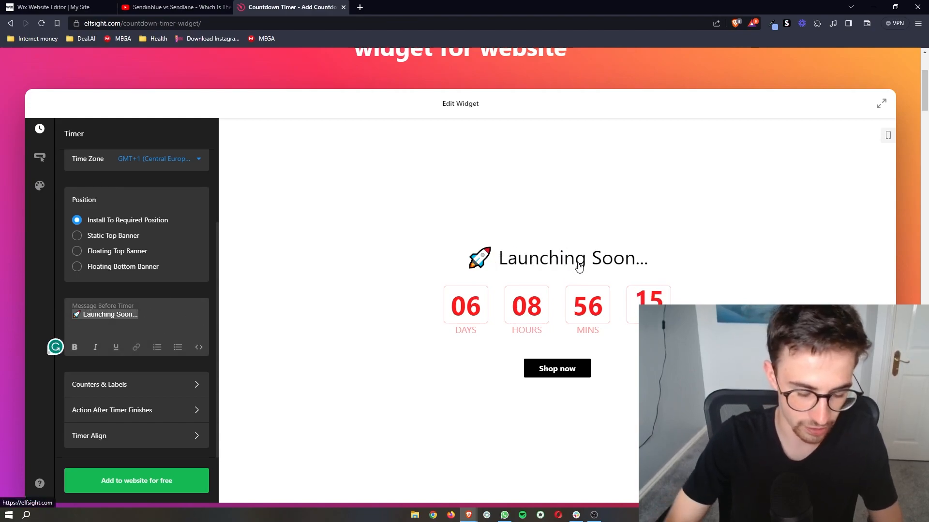
pyautogui.write('Sibscr')
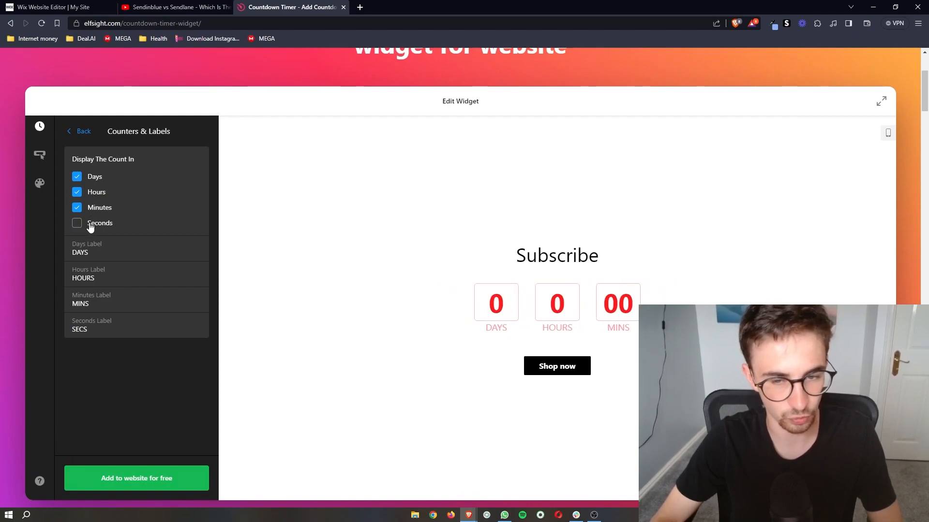
pyautogui.click(76, 223)
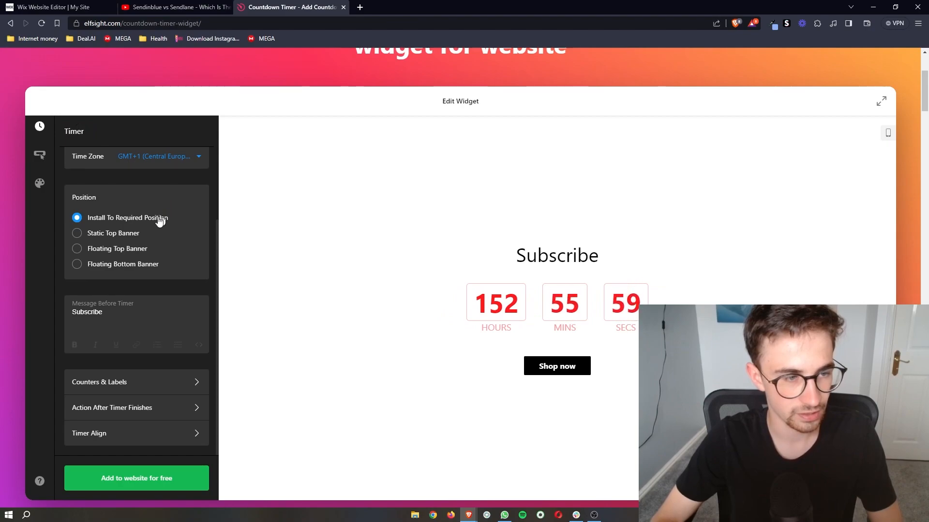
pyautogui.click(76, 259)
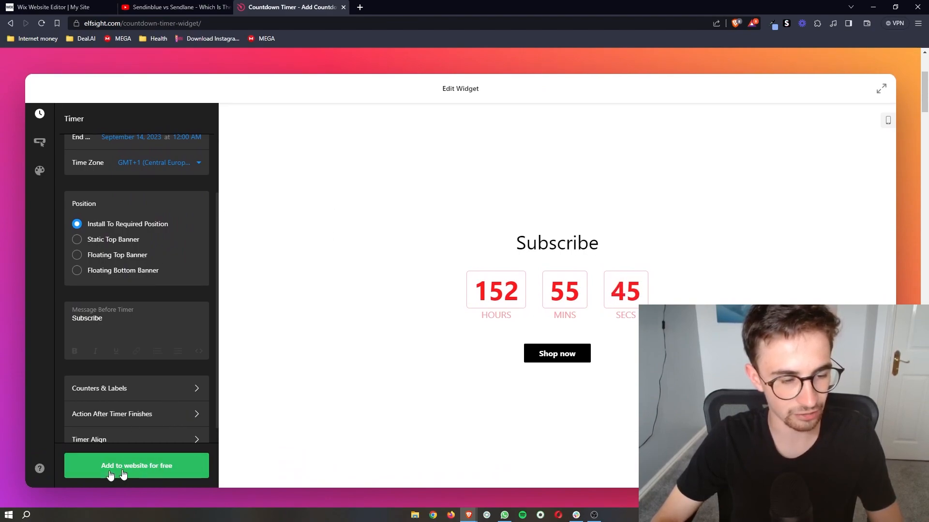
# - Add the countdown to a website for free and publish it
pyautogui.click(136, 465)
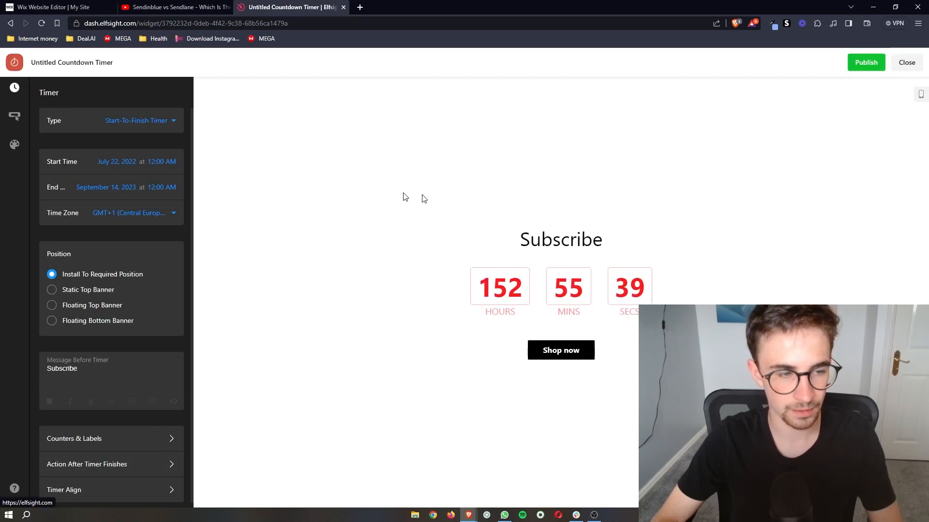
pyautogui.moveTo(865, 62)
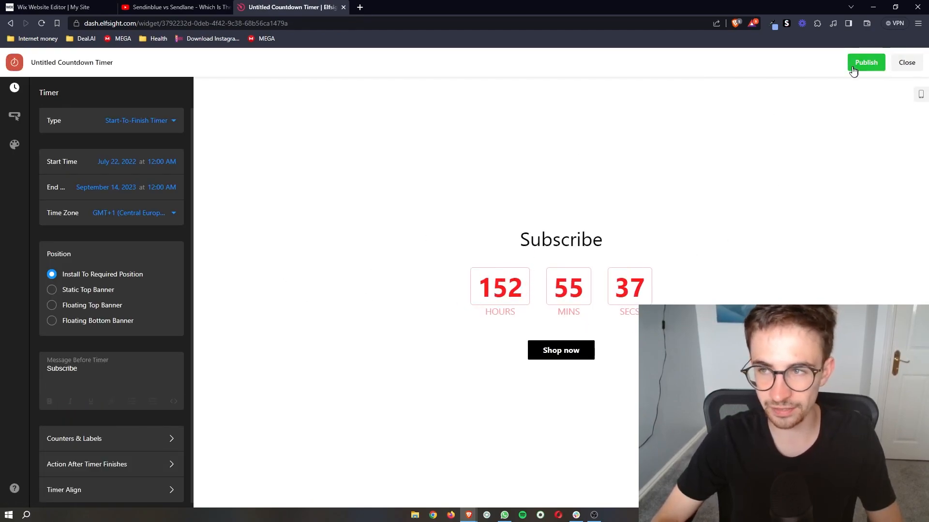
pyautogui.click(865, 62)
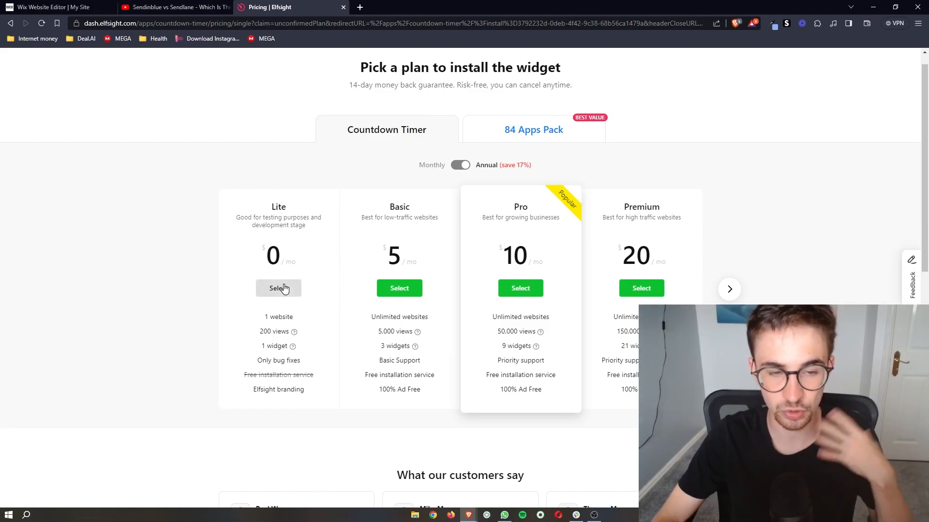
# - Select the free Lite plan and copy the widget's embed code
pyautogui.click(279, 288)
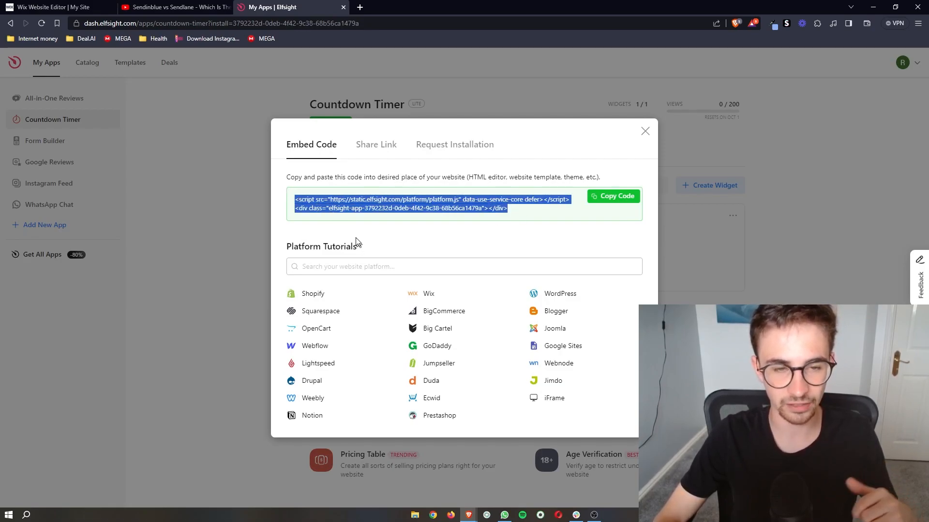
pyautogui.click(362, 233)
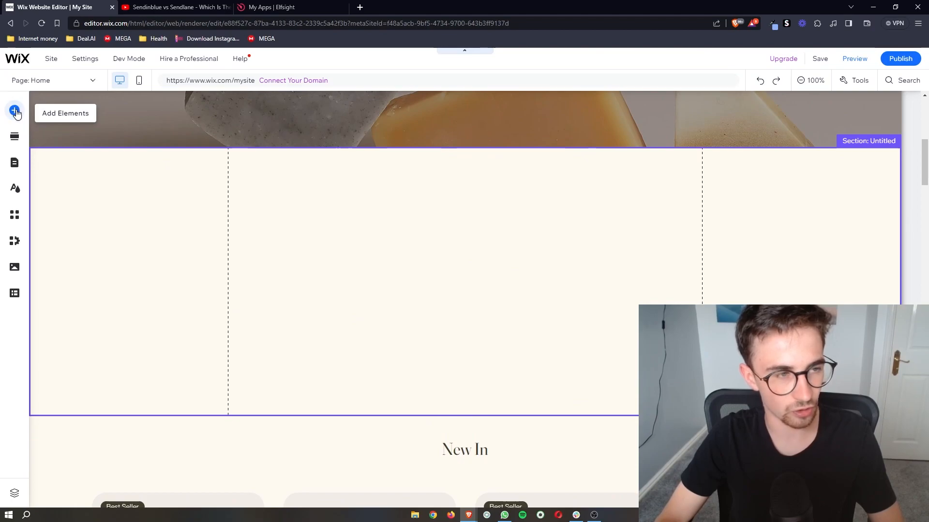
# - Open Add Elements and browse to the Embed Code category
pyautogui.click(14, 110)
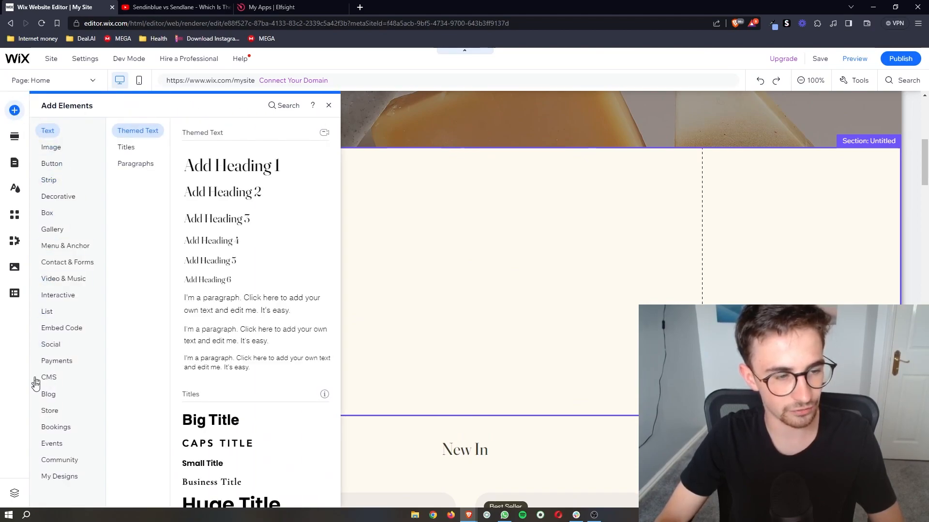
pyautogui.click(59, 459)
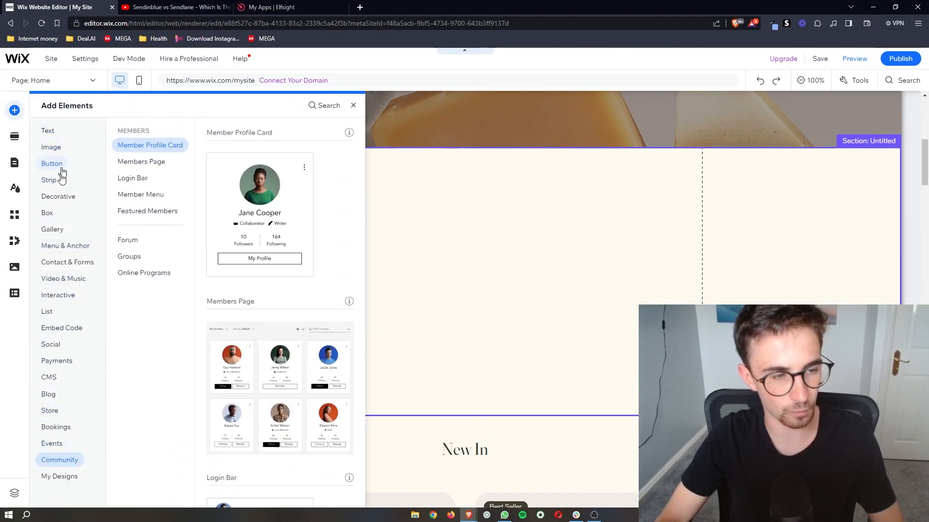
pyautogui.click(62, 327)
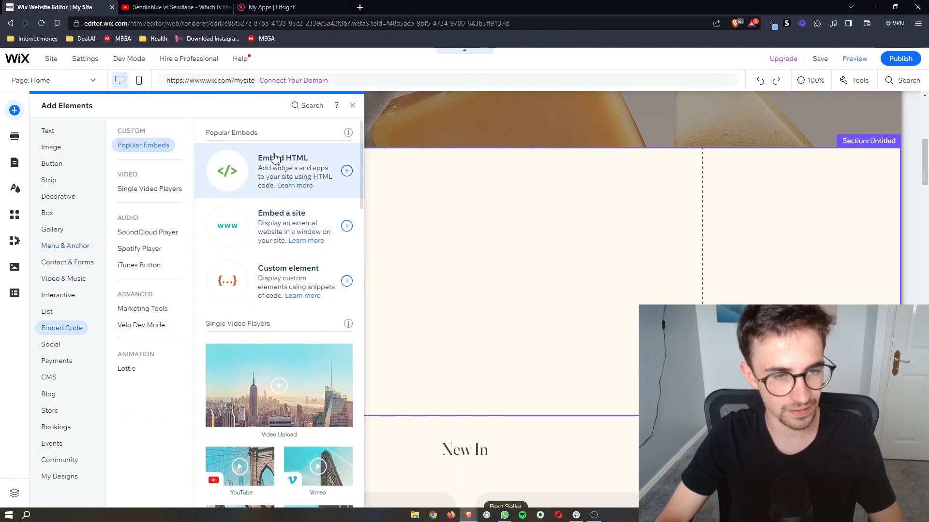
pyautogui.moveTo(346, 171)
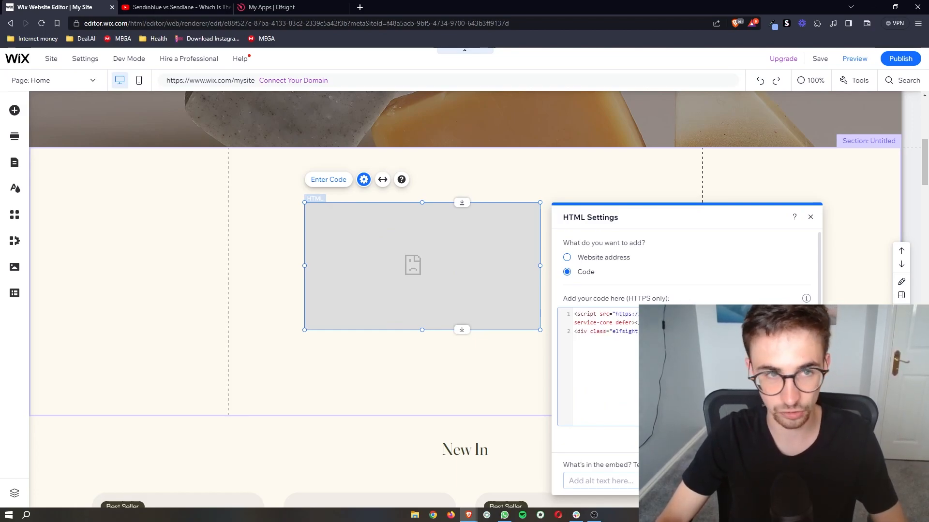
# - Apply the pasted Elfsight code to the HTML element and close its settings
pyautogui.click(328, 179)
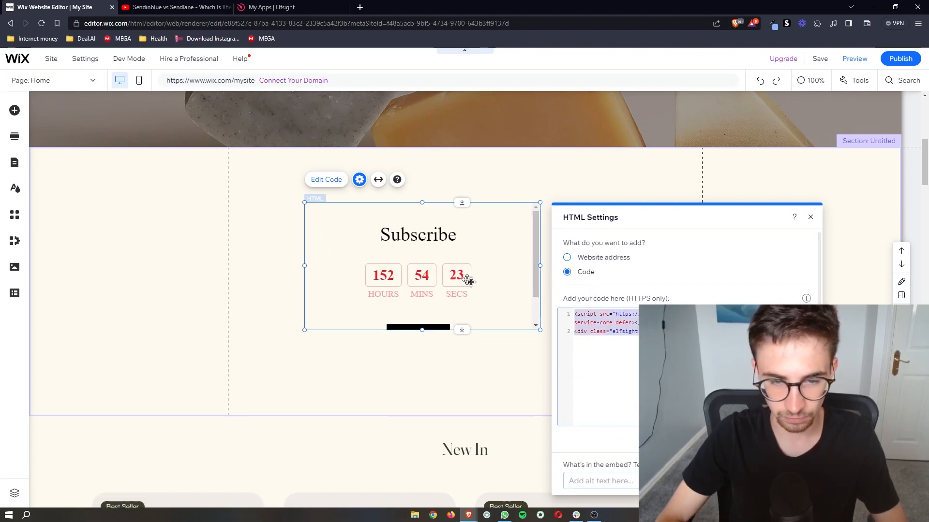
pyautogui.click(809, 217)
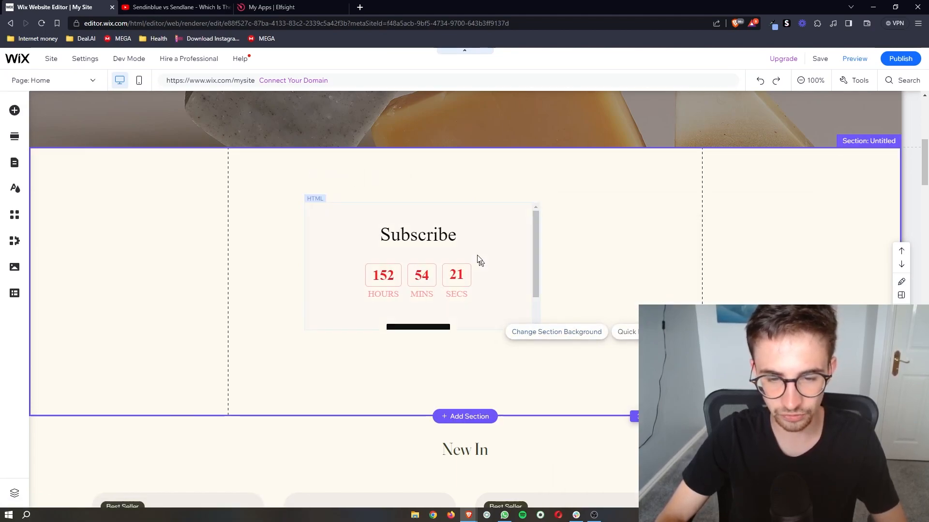